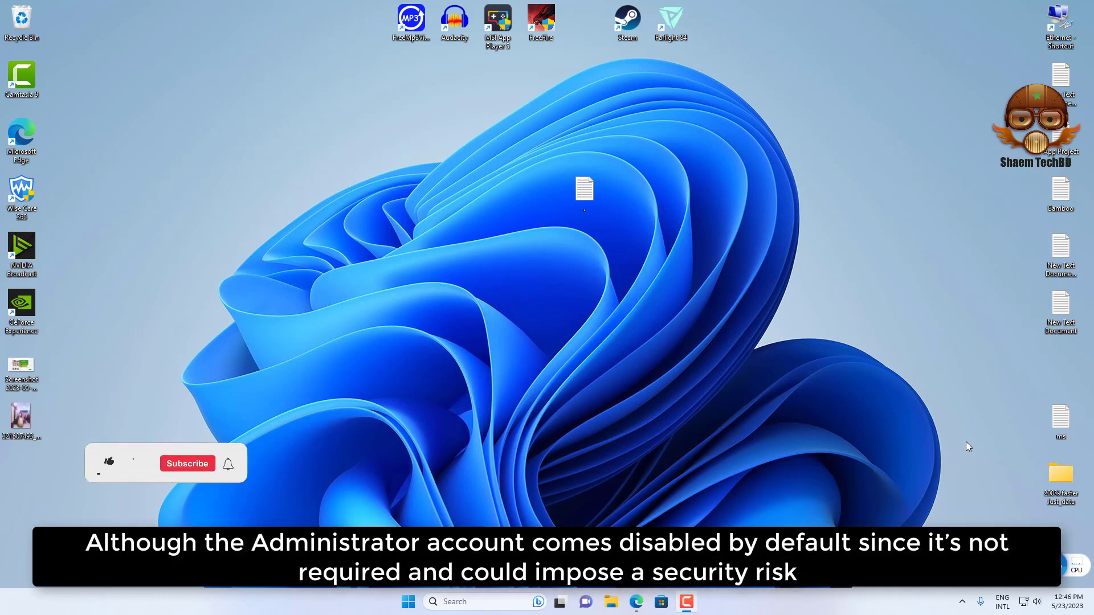
Step: Search Start for 'cm' and run Command Prompt as administrator
left_click(108, 463)
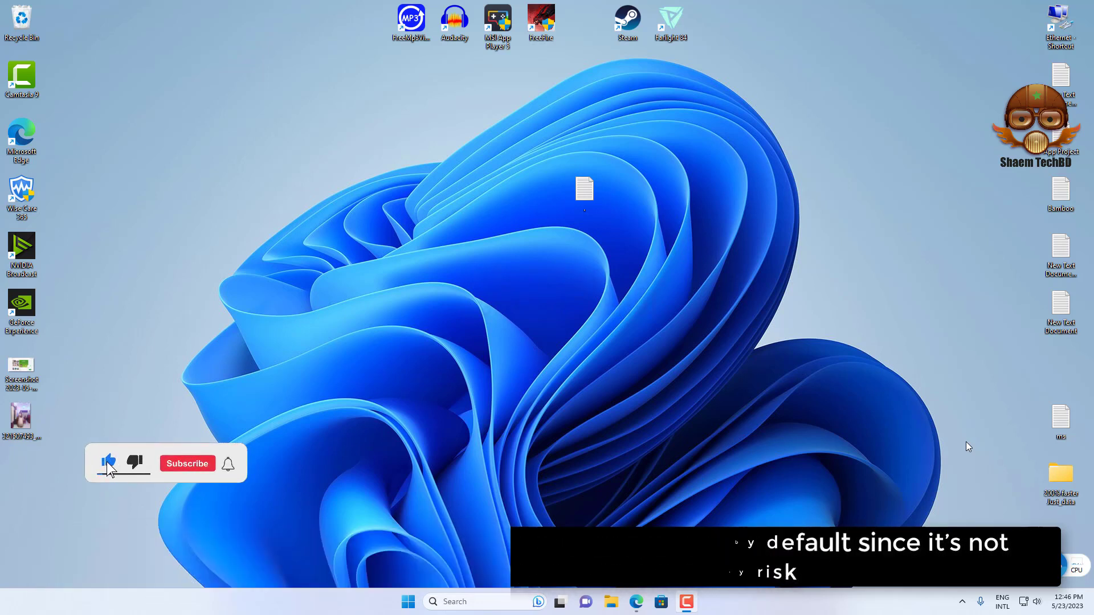
left_click(186, 463)
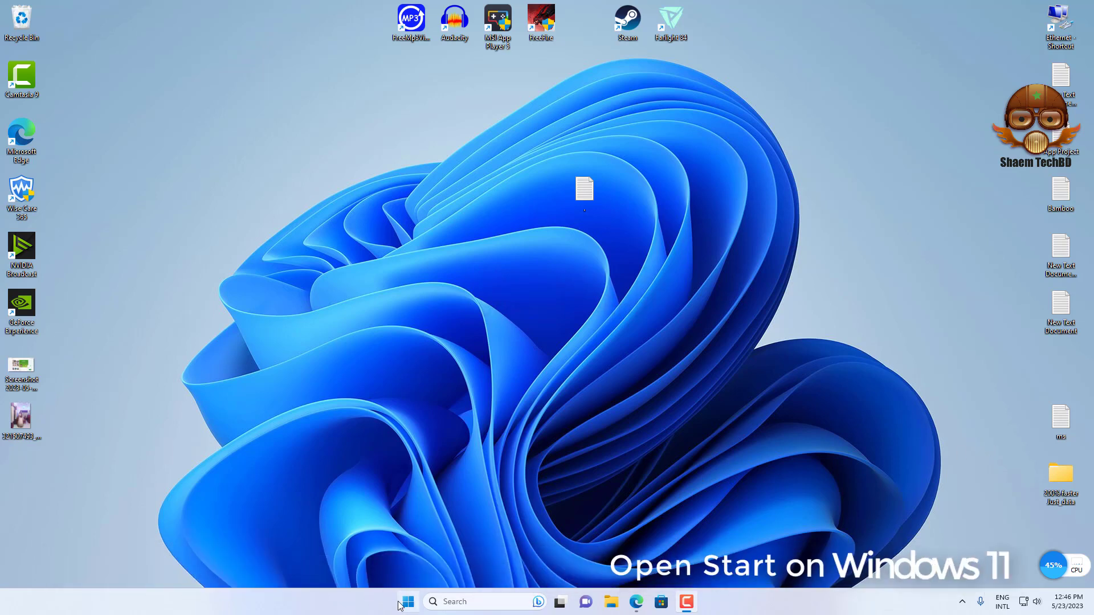
left_click(407, 602)
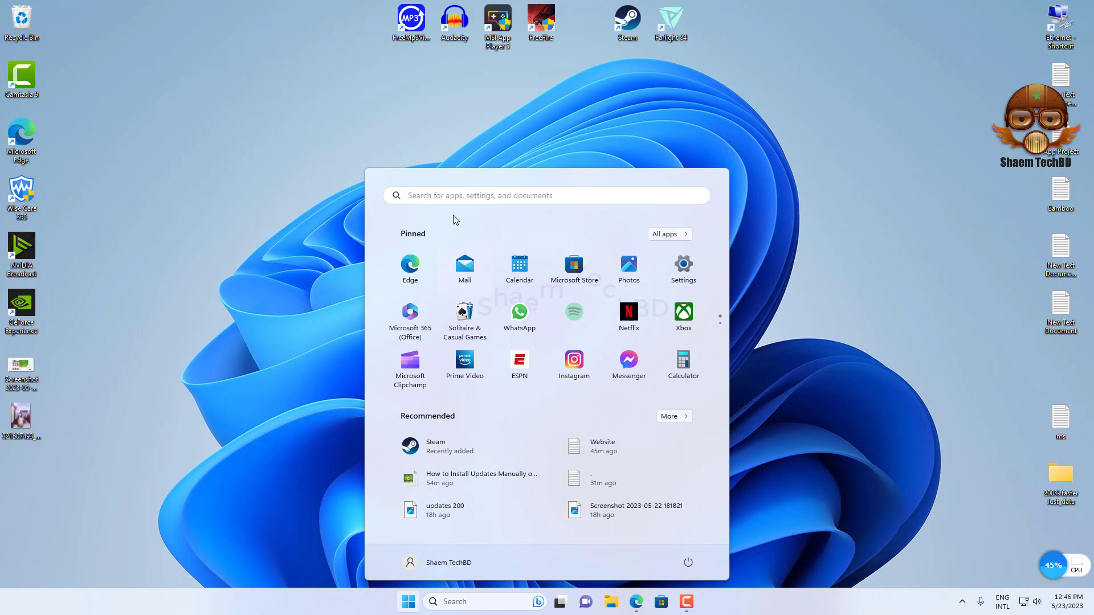
type("cmd")
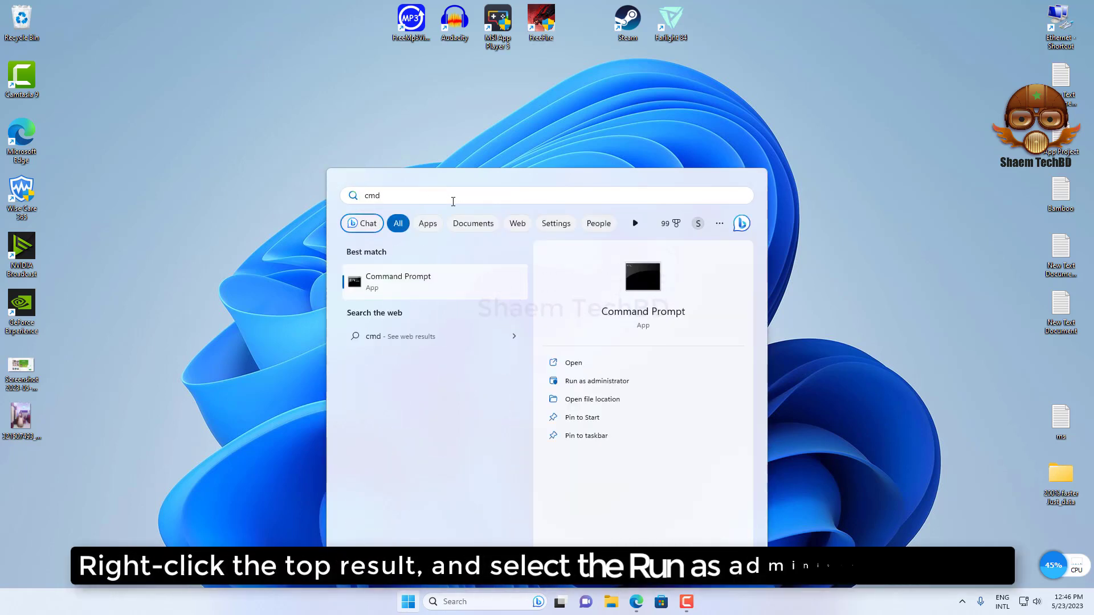
left_click(597, 380)
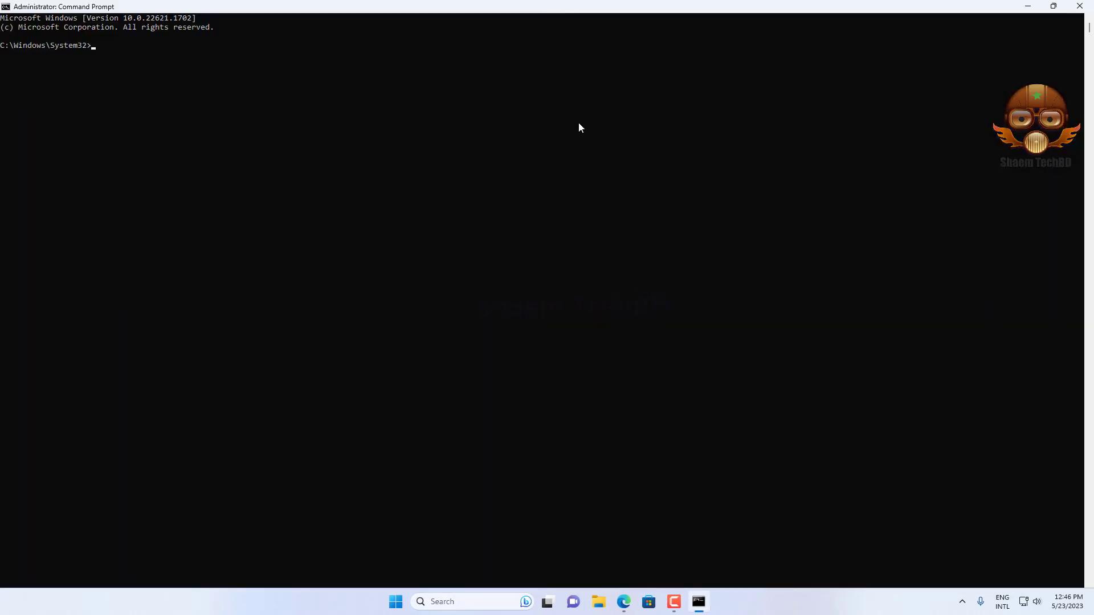
Step: Run net user "Administrator" /active:no in the elevated Command Prompt
type("net user \"Administrator\" /active:no")
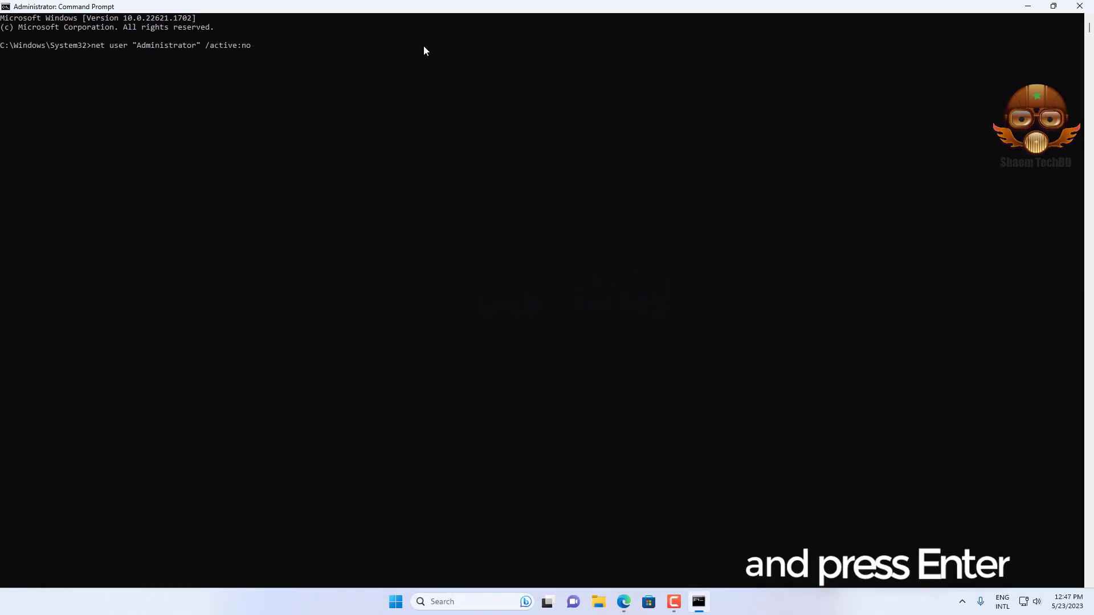
key("Enter")
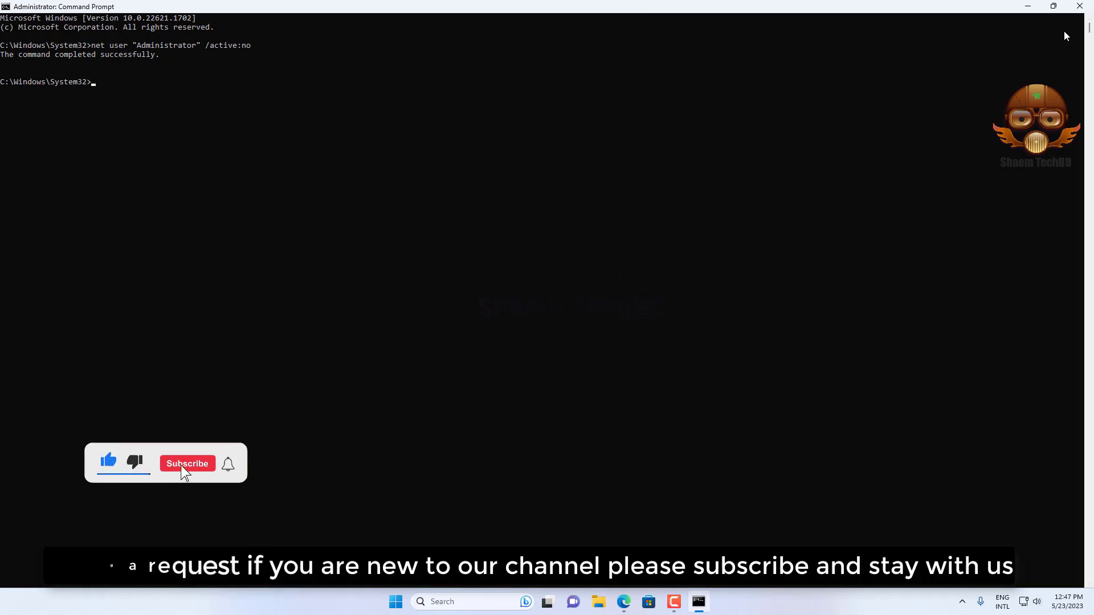
left_click(187, 463)
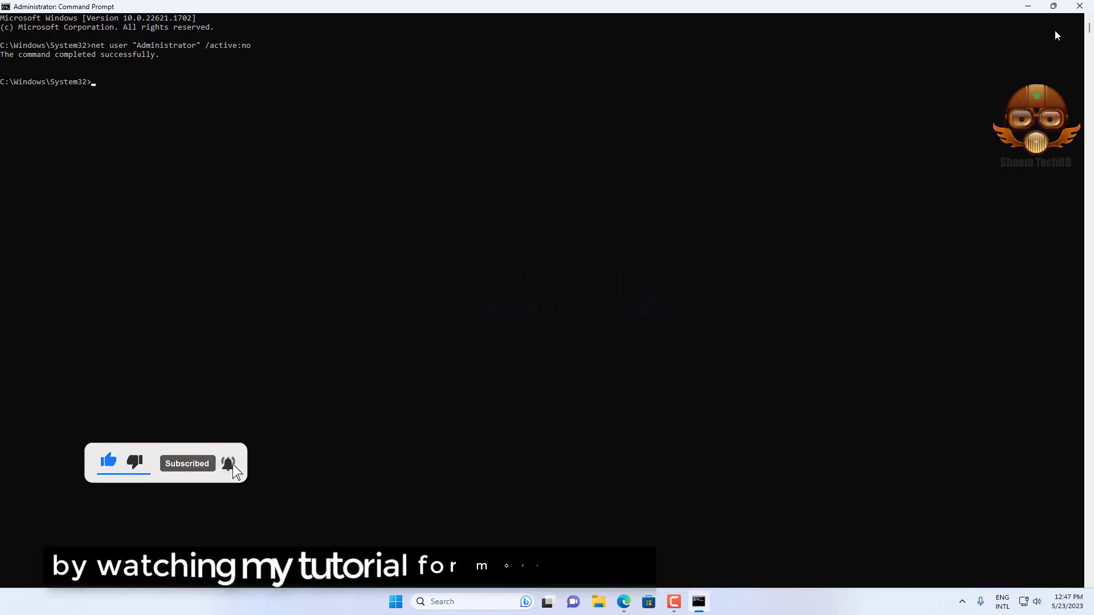